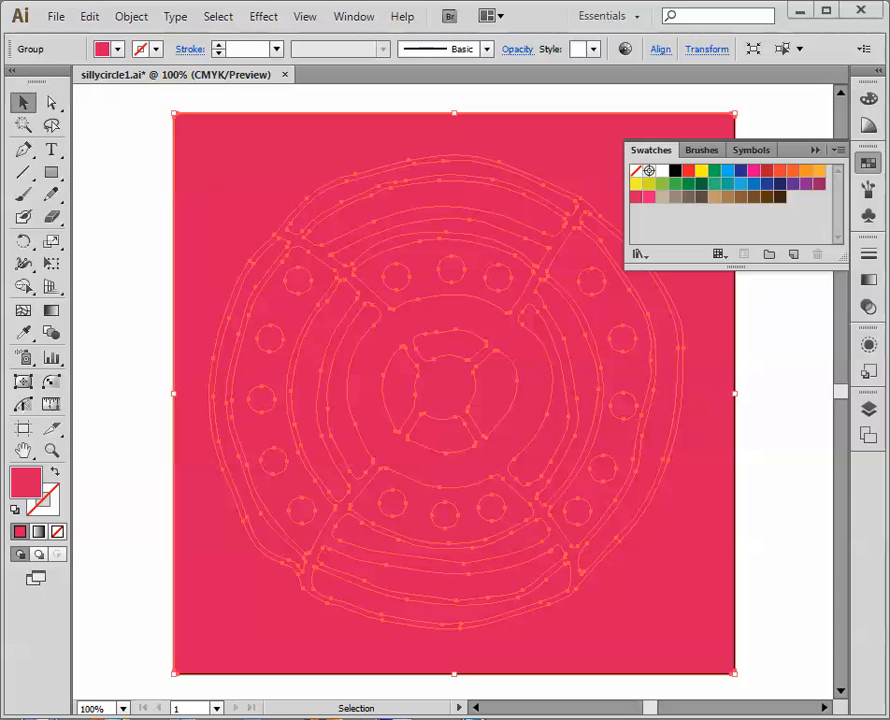
mouse_move(220, 228)
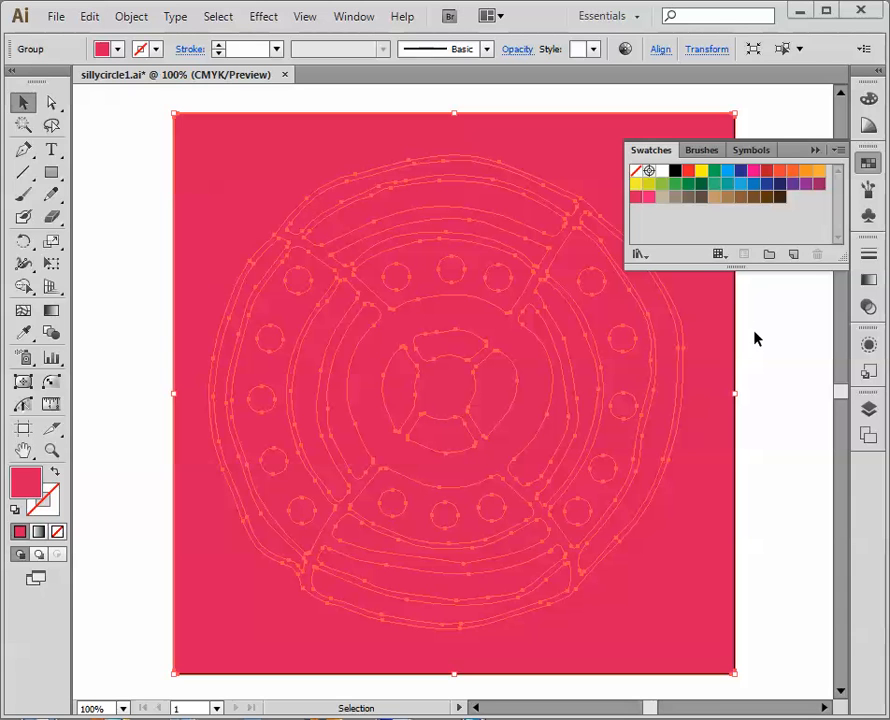
mouse_move(760, 245)
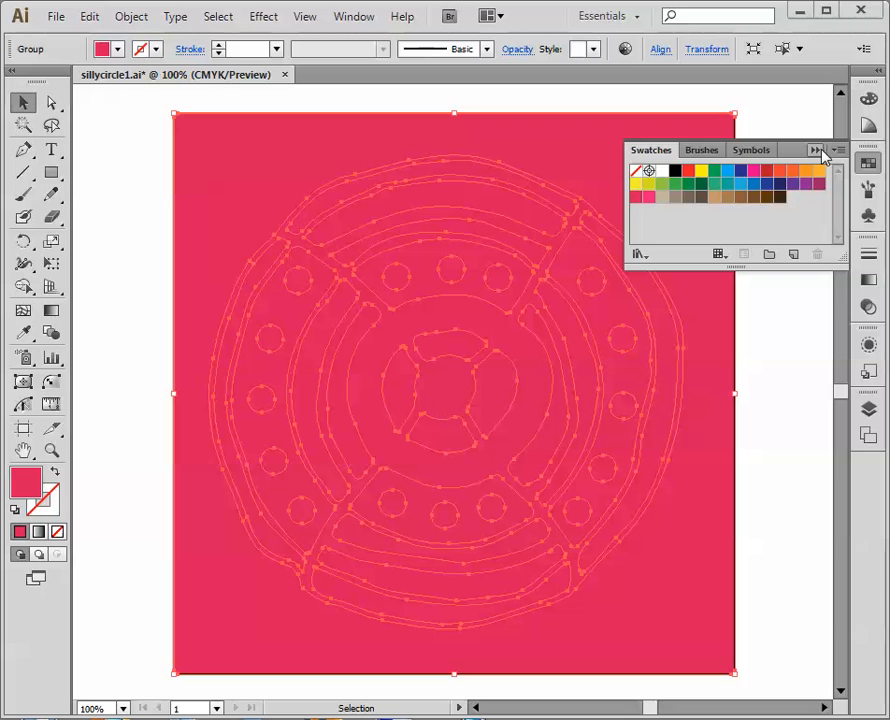
Step: Collapse Swatches, open Layers, and expand the sillycircle layer and its group
left_click(817, 149)
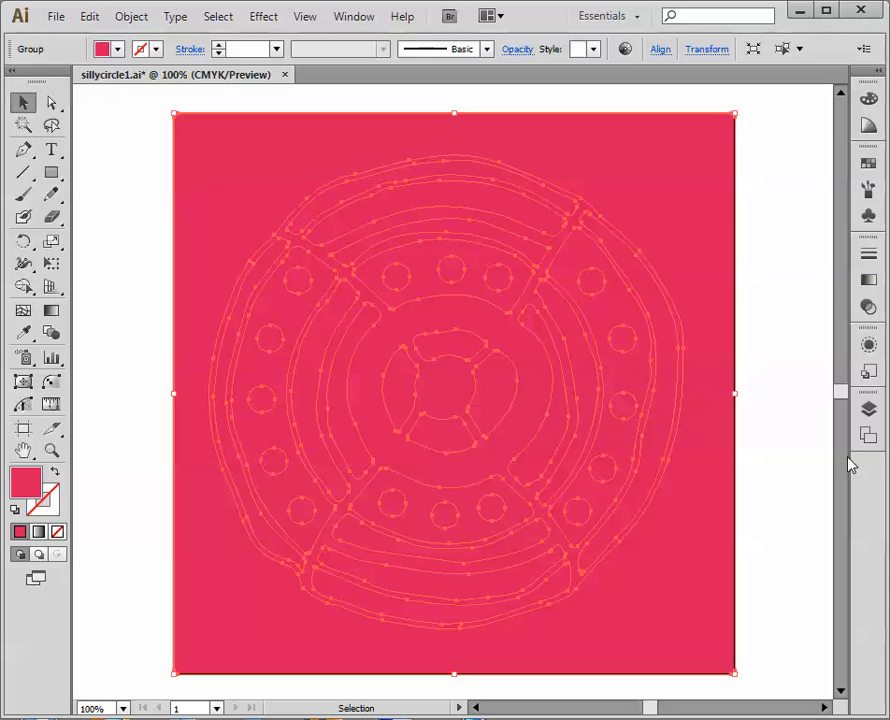
mouse_move(722, 490)
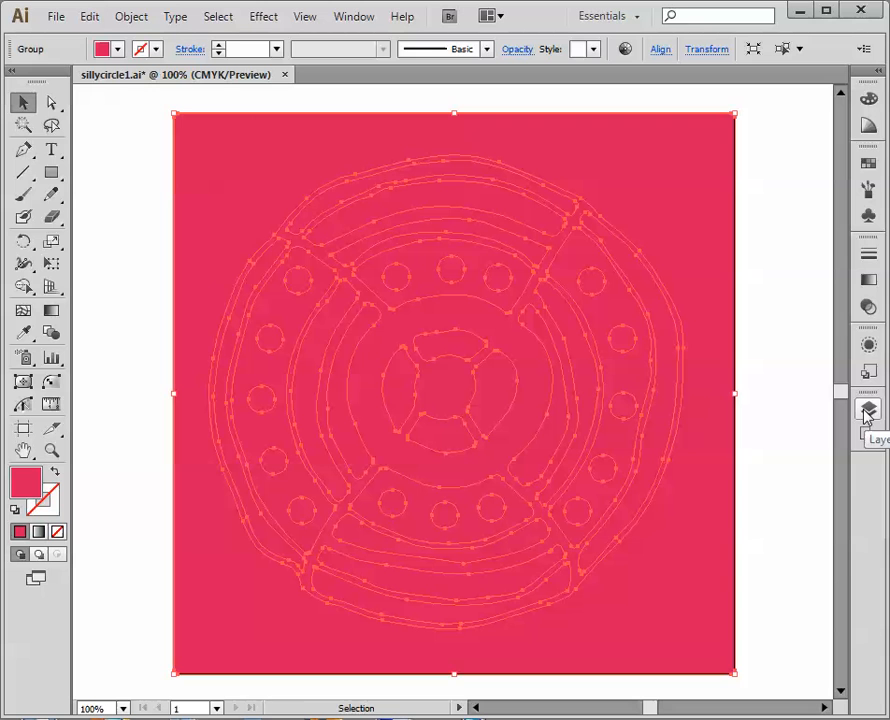
left_click(868, 410)
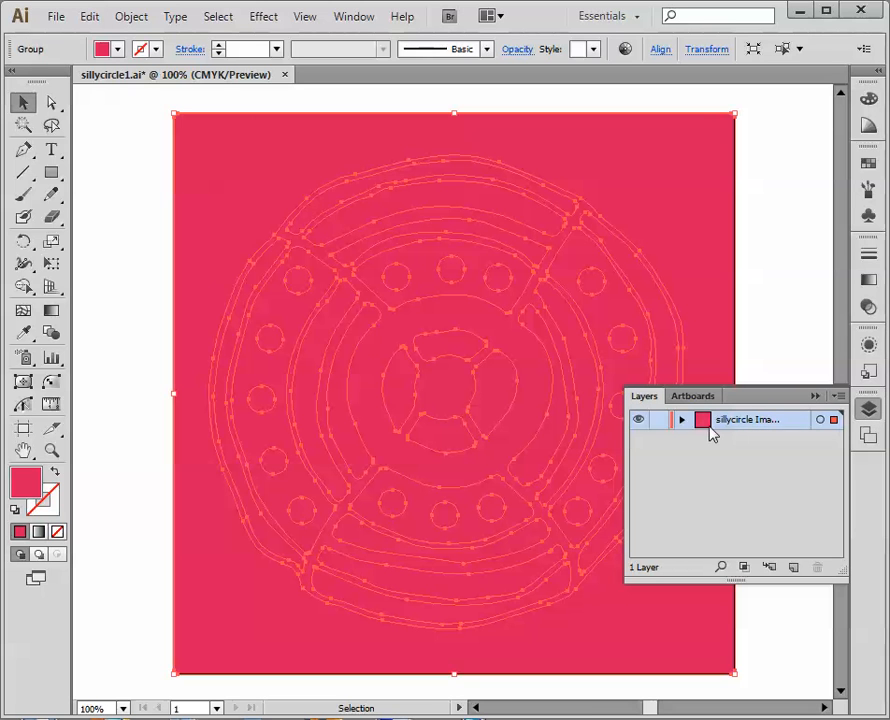
mouse_move(683, 428)
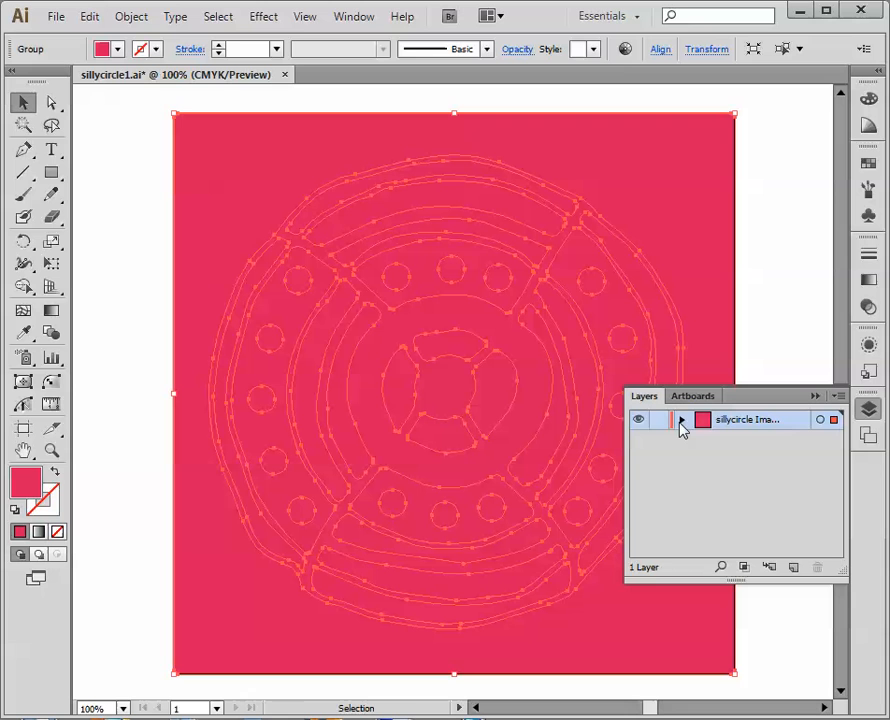
left_click(681, 419)
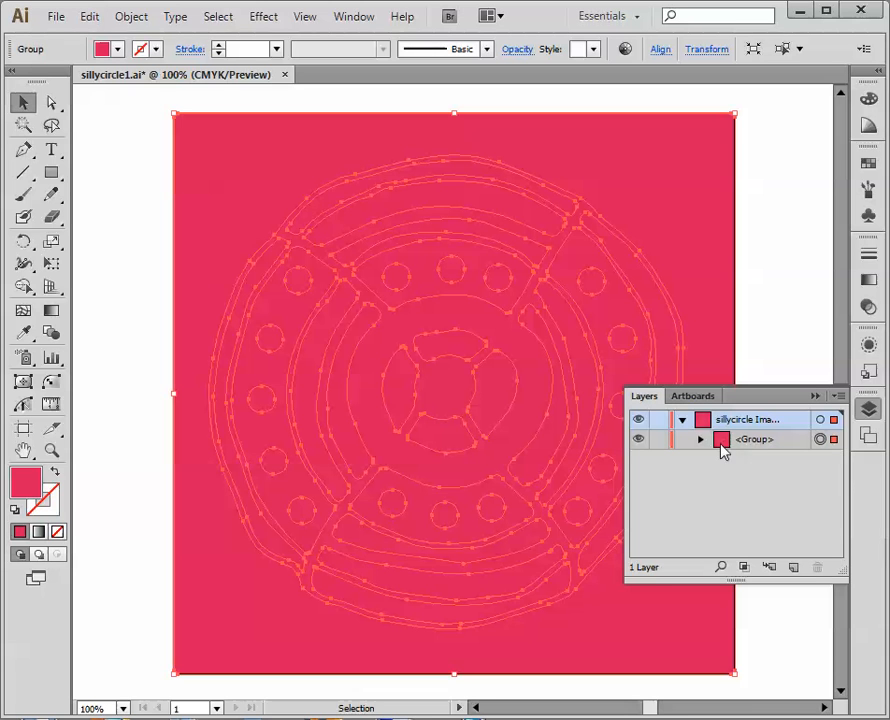
left_click(700, 439)
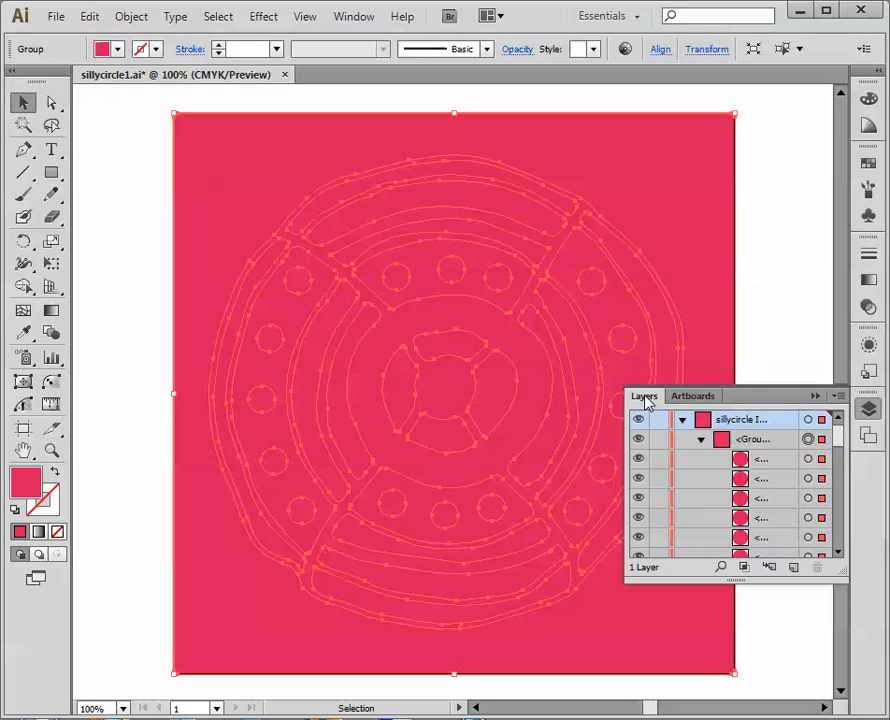
Step: Drag the Layers panel out and stretch it taller to show more paths
left_click_drag(644, 395, 639, 96)
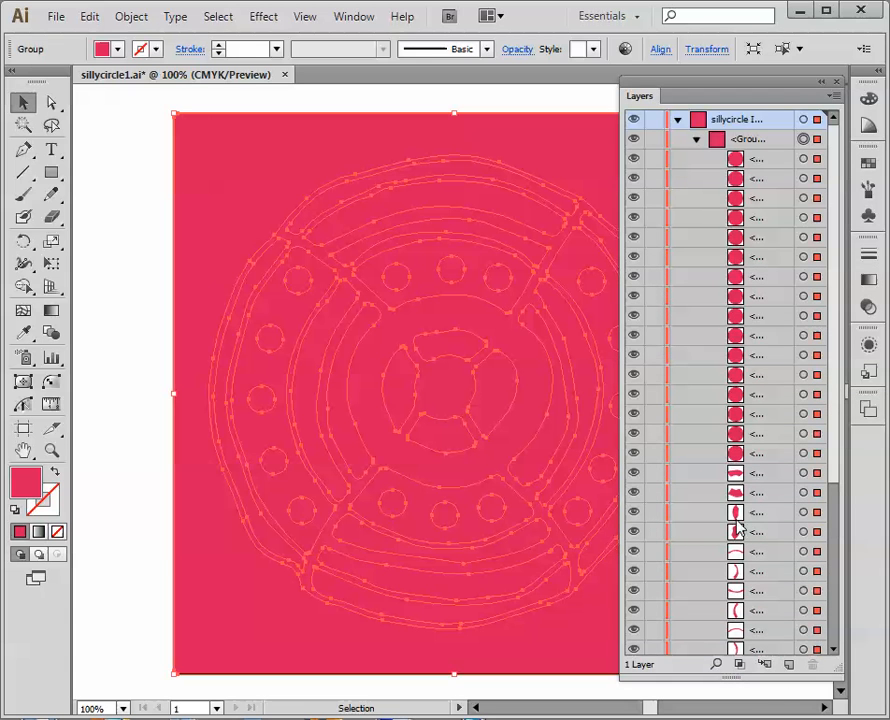
mouse_move(45, 105)
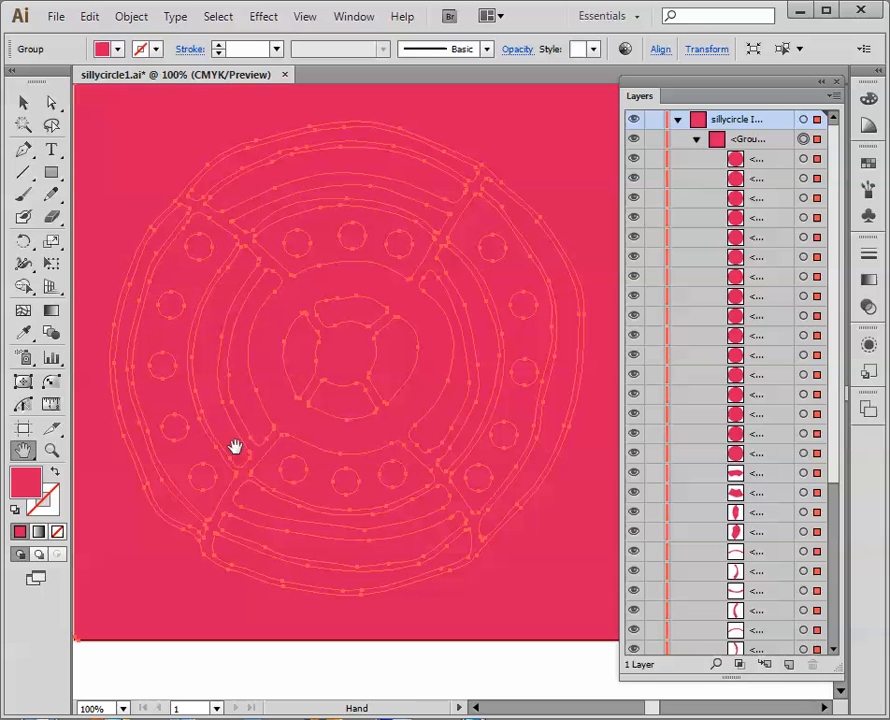
mouse_move(830, 248)
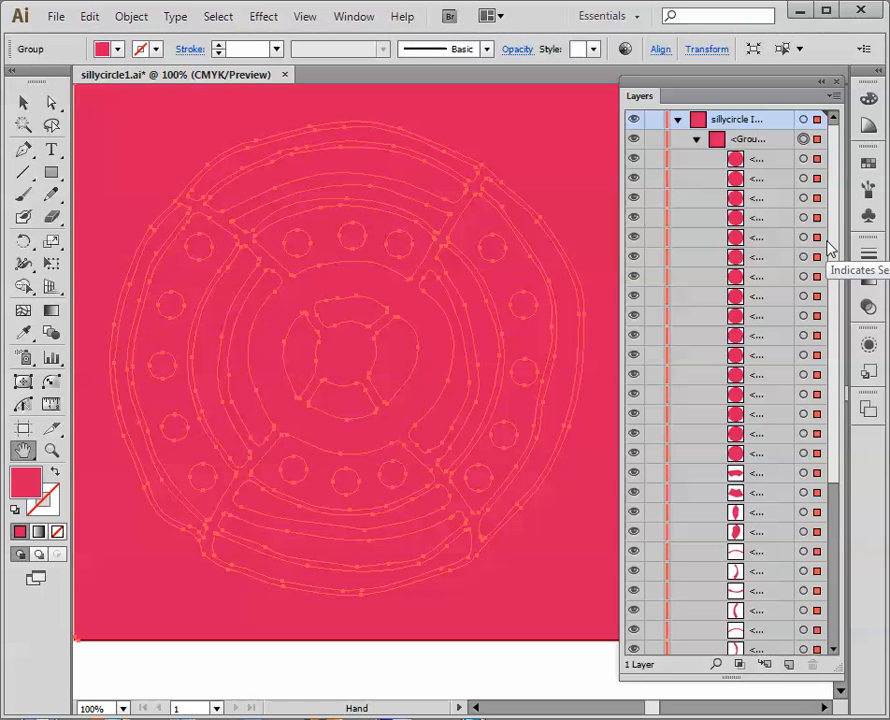
Step: Scroll the layer list down toward the bottom white shape
scroll("down", 3)
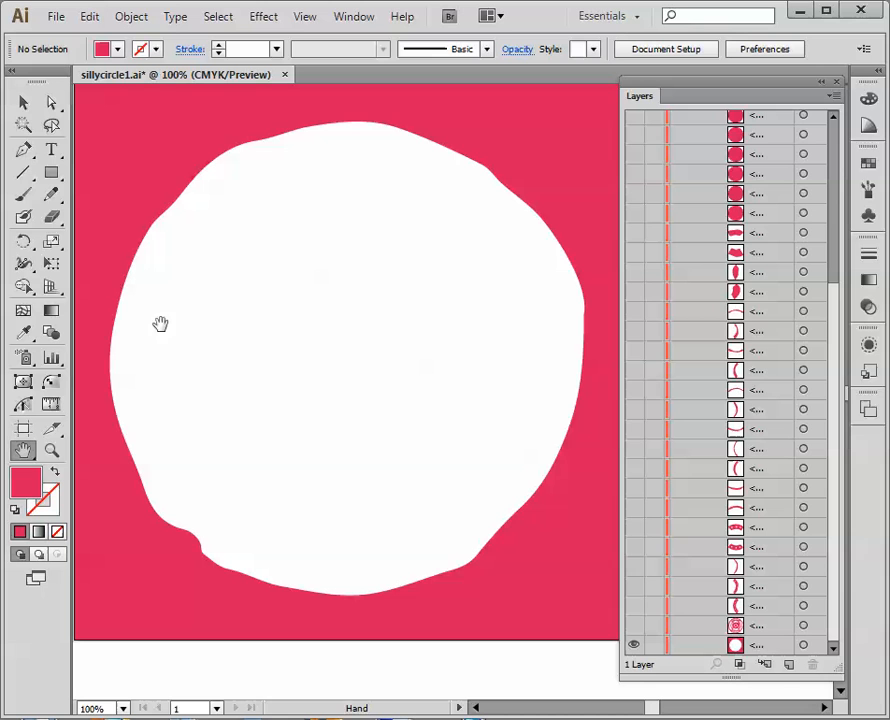
mouse_move(490, 550)
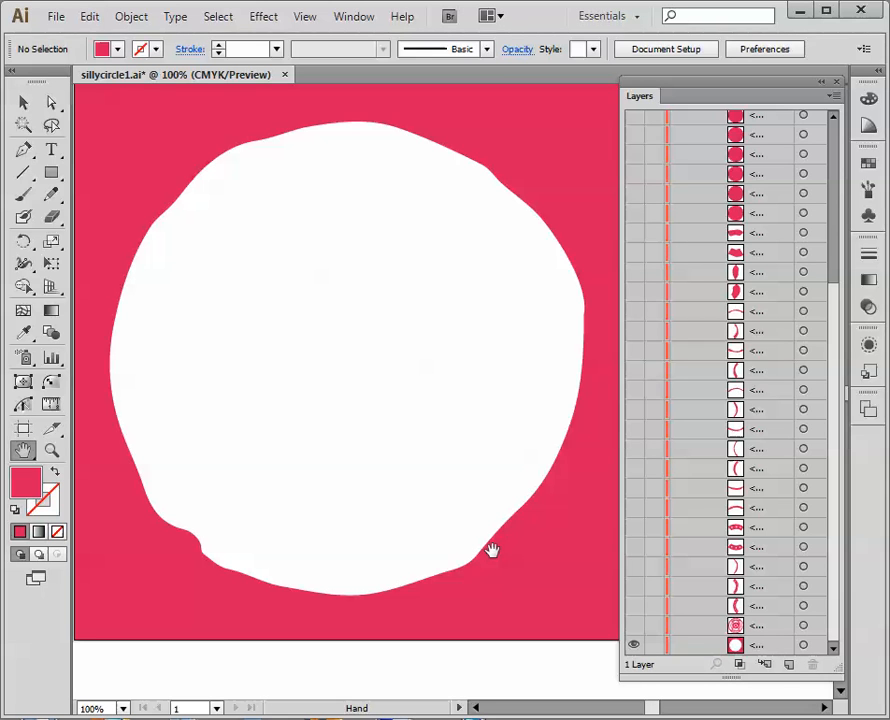
mouse_move(498, 558)
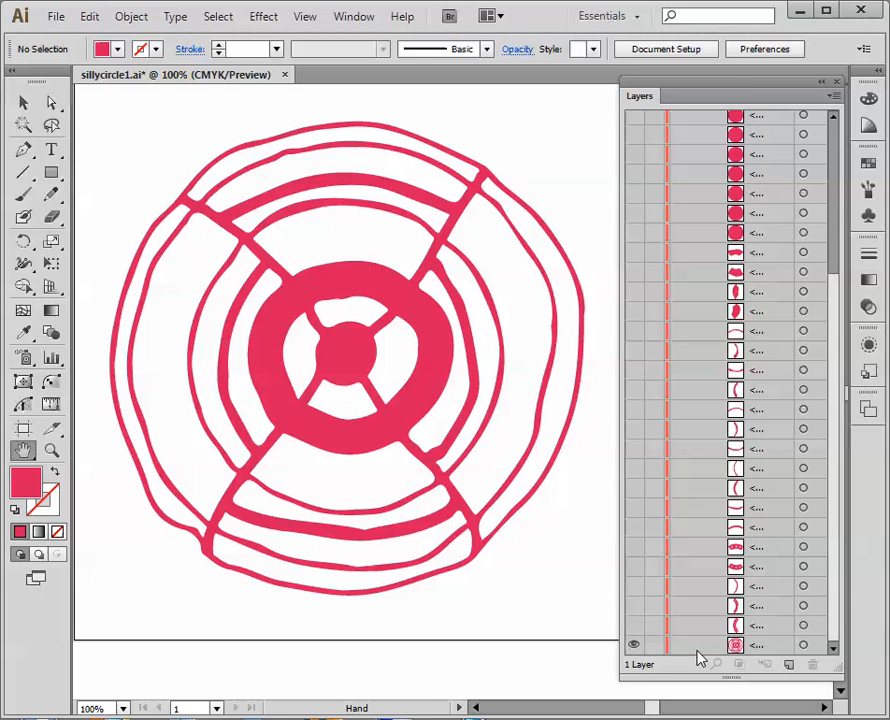
mouse_move(677, 612)
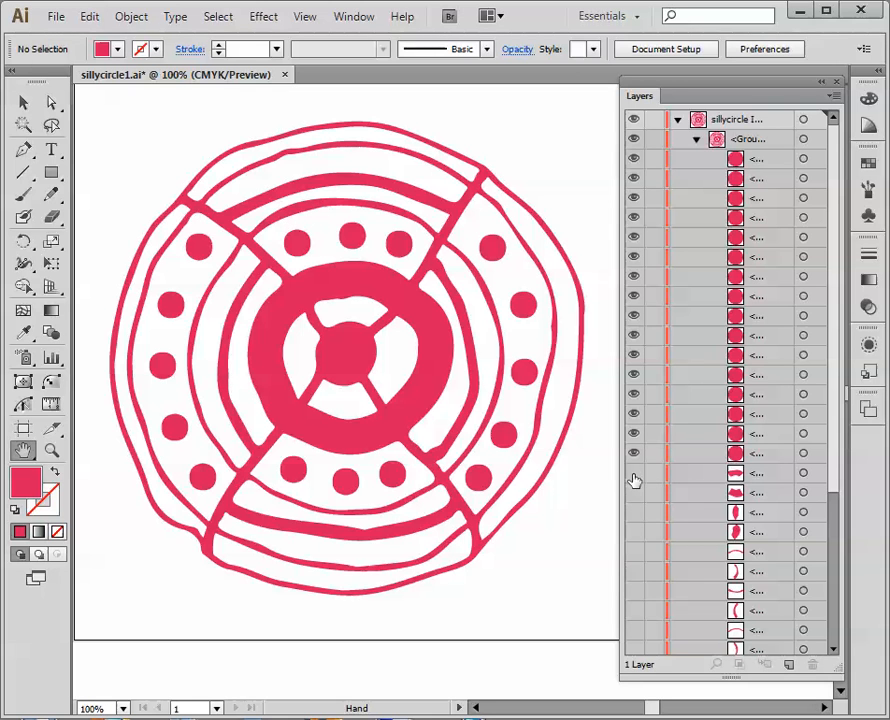
mouse_move(638, 508)
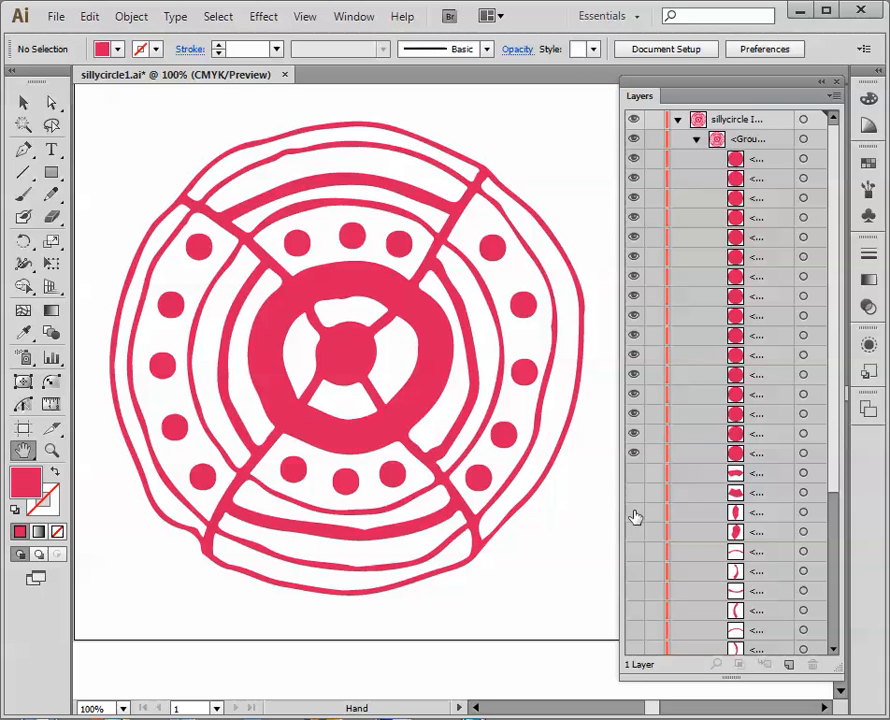
mouse_move(763, 481)
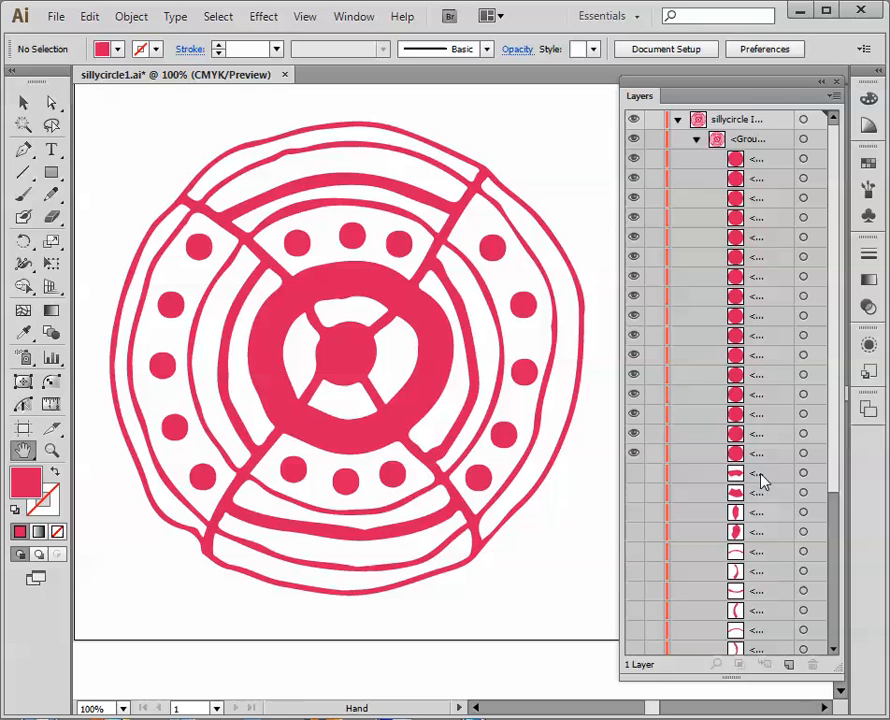
Step: Scroll to the group's end and select the first small fragment path
left_click(756, 473)
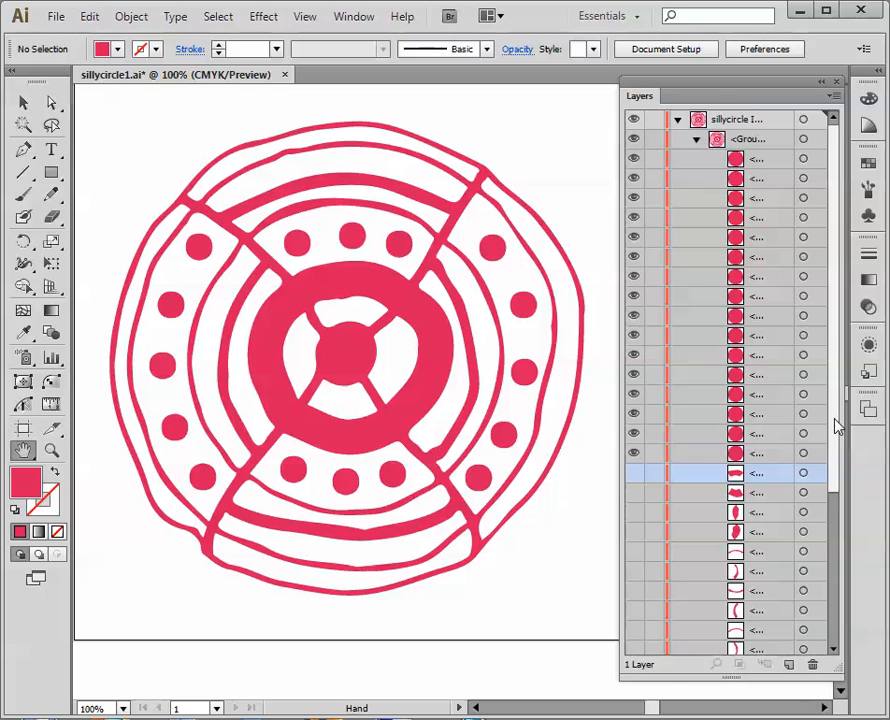
scroll("down", 3)
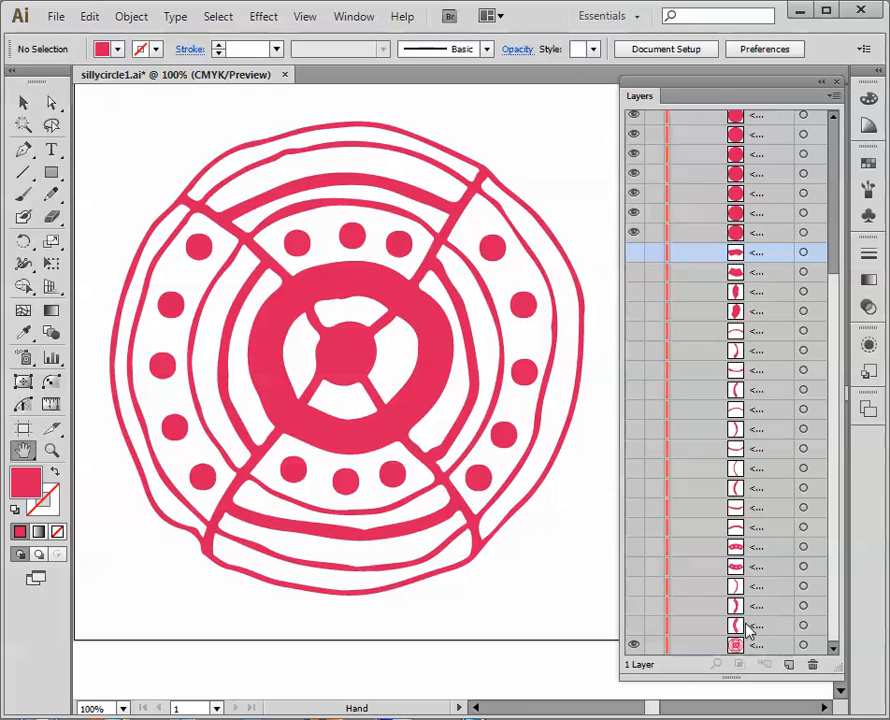
mouse_move(725, 323)
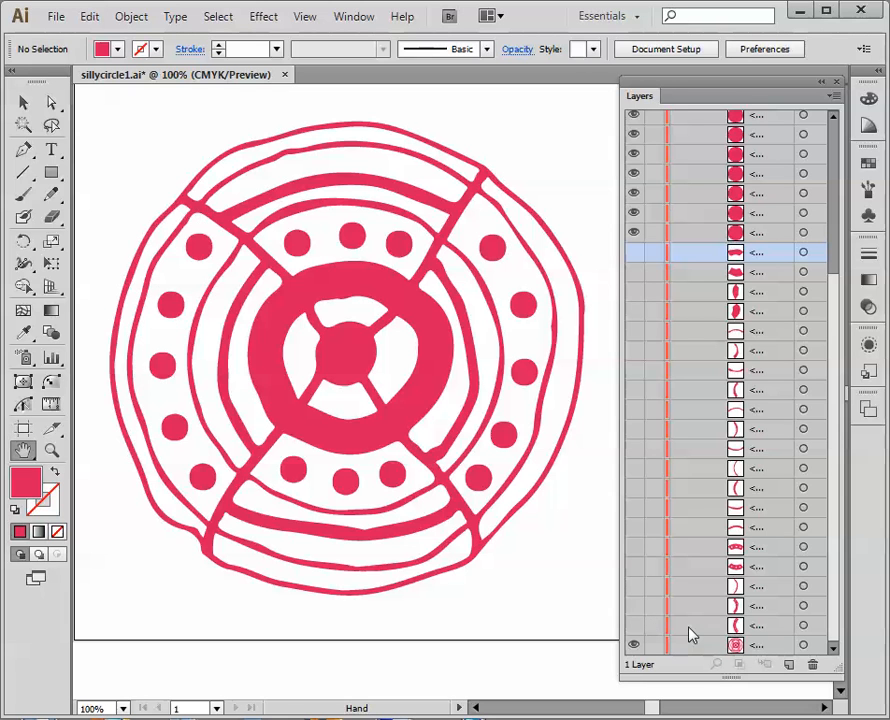
left_click(633, 252)
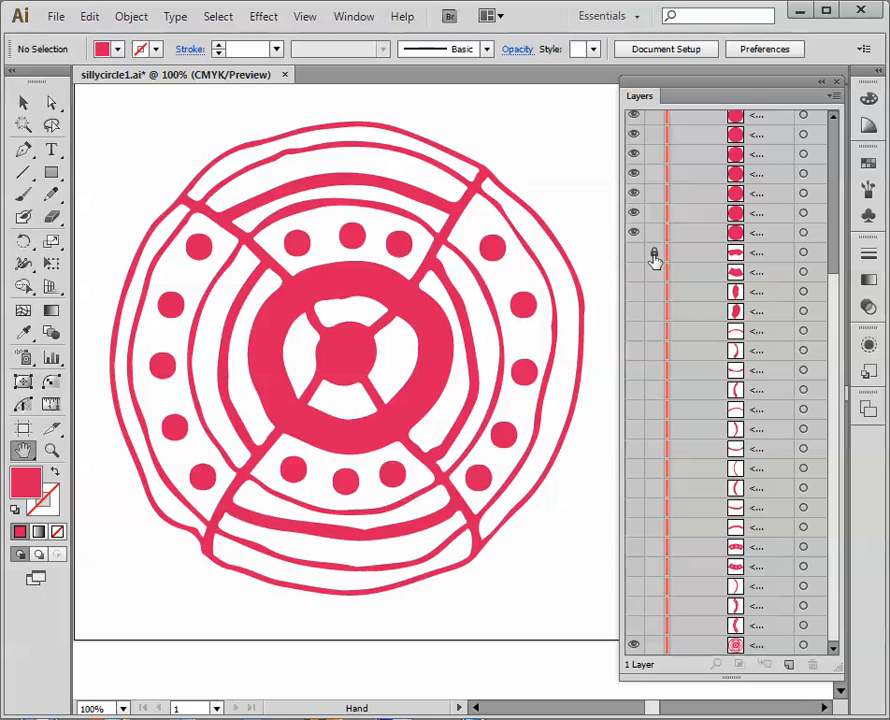
mouse_move(653, 258)
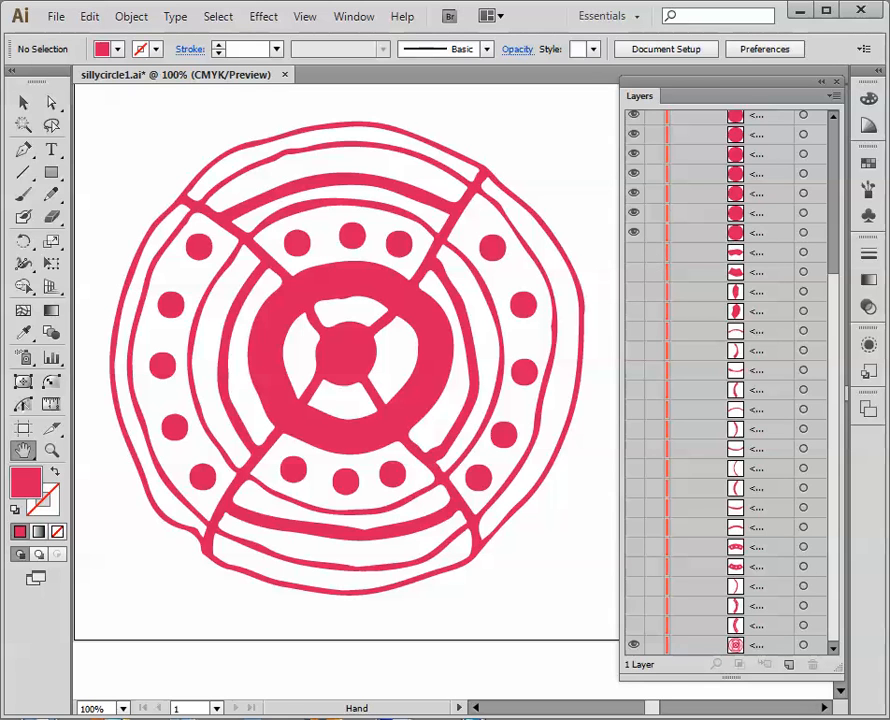
left_click(755, 252)
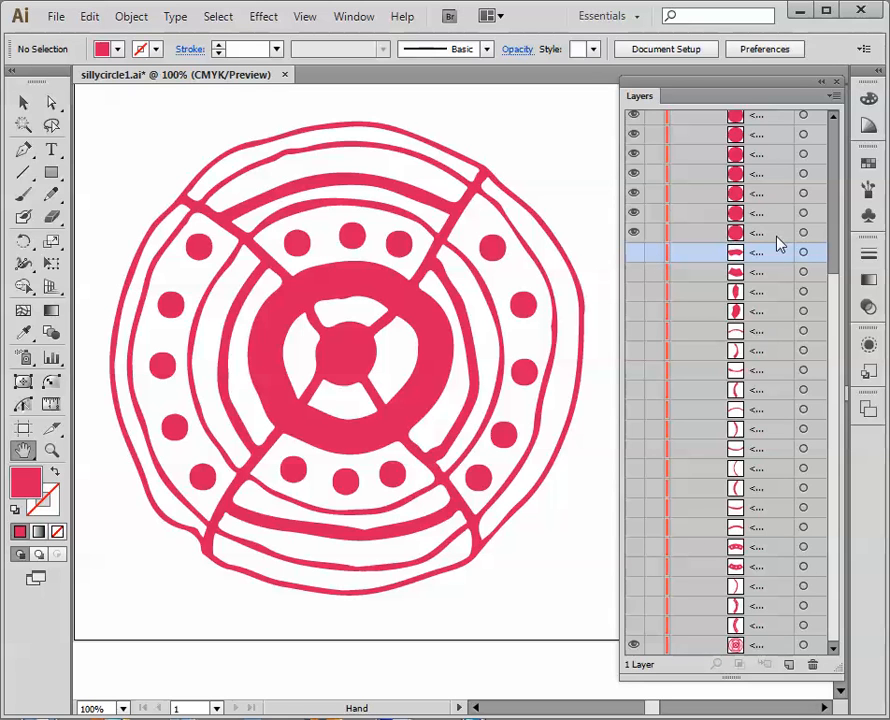
mouse_move(775, 258)
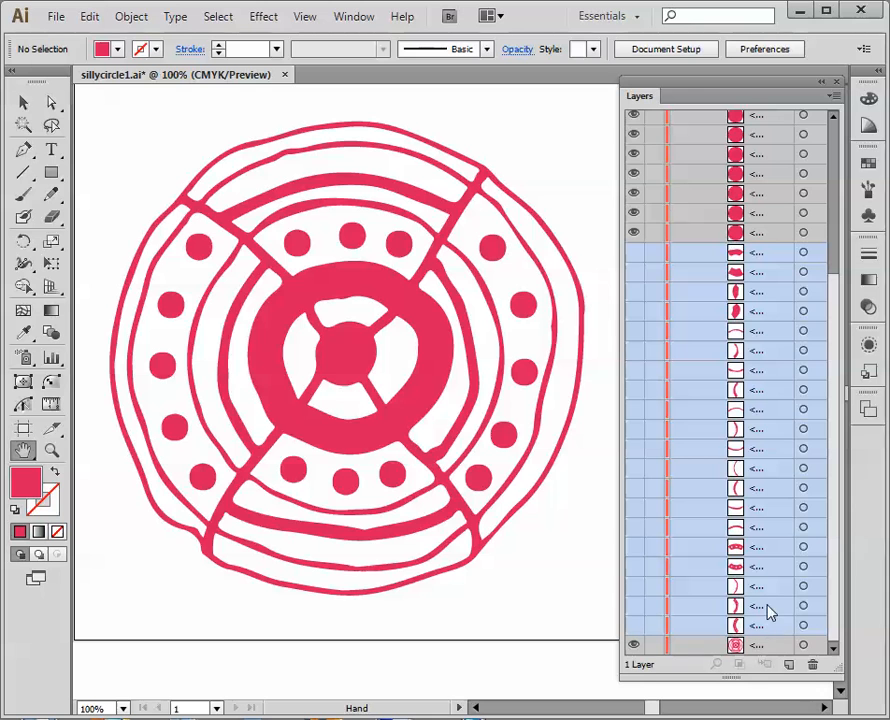
mouse_move(812, 672)
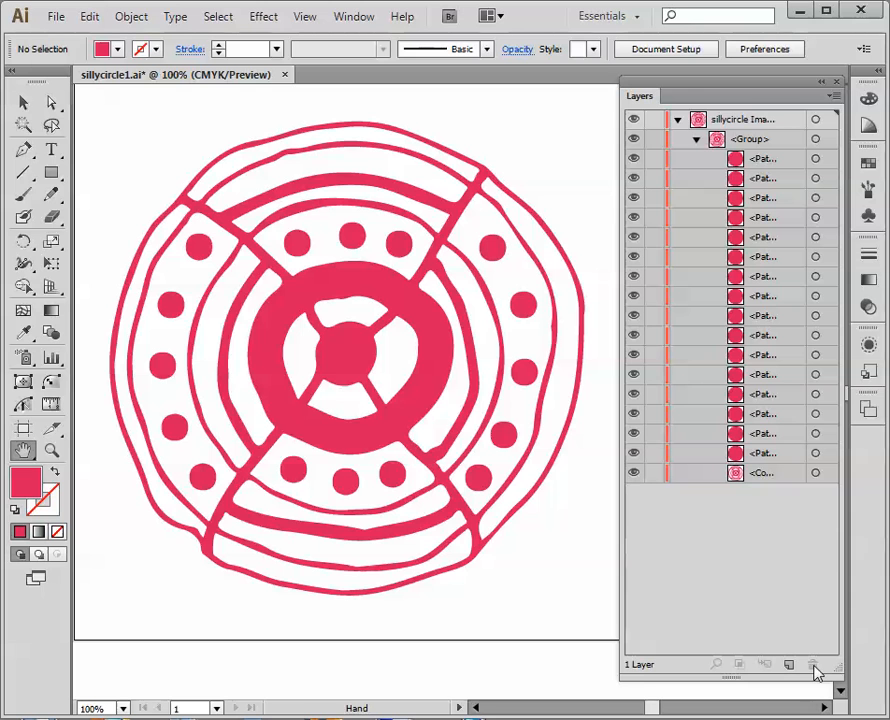
mouse_move(632, 277)
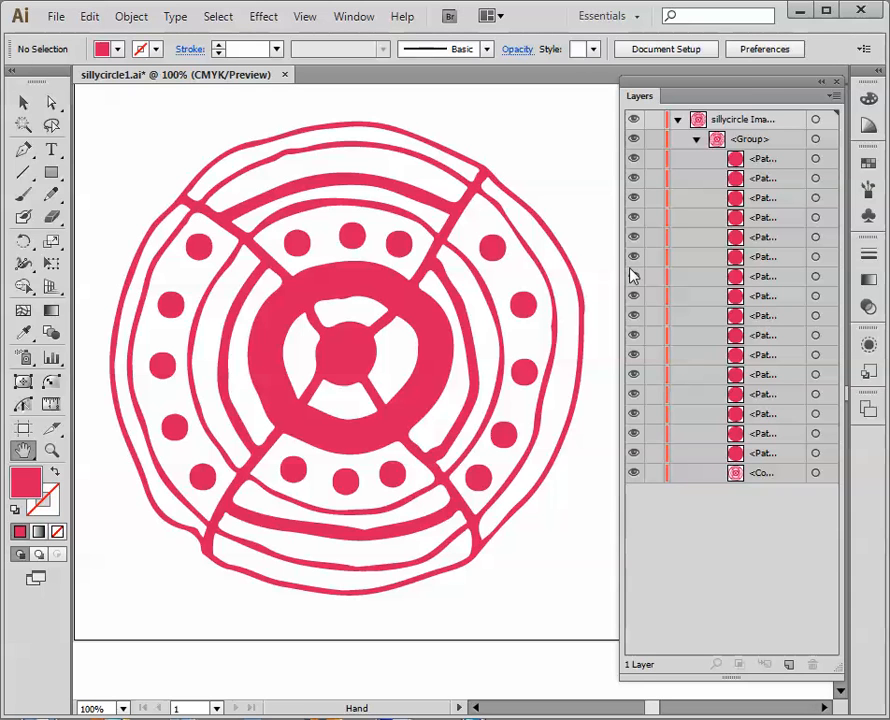
mouse_move(730, 530)
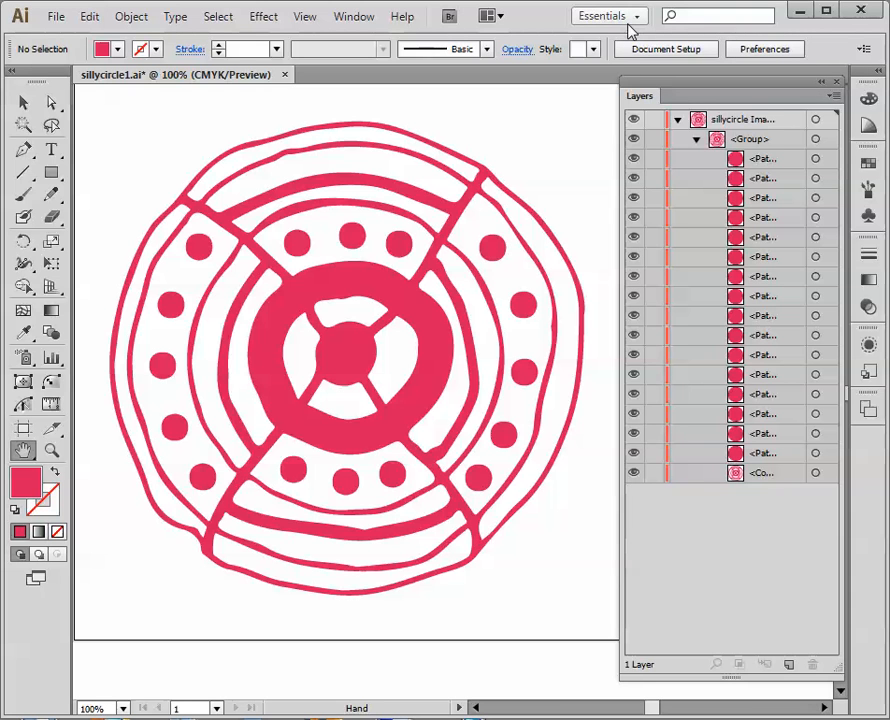
Step: Switch workspace from the Essentials dropdown and close the enlarged Layers panel
left_click(608, 15)
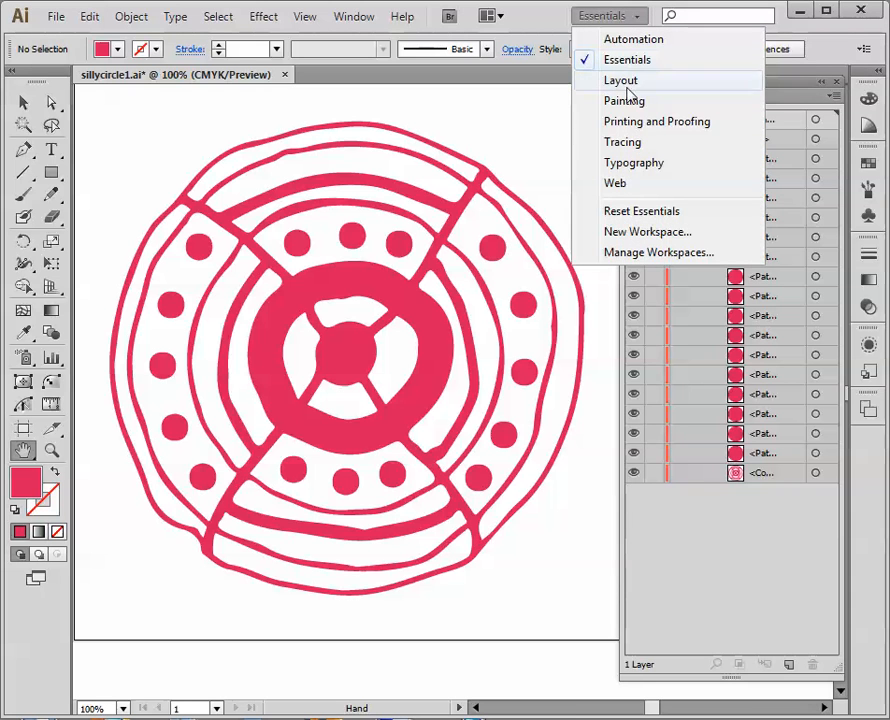
left_click(627, 59)
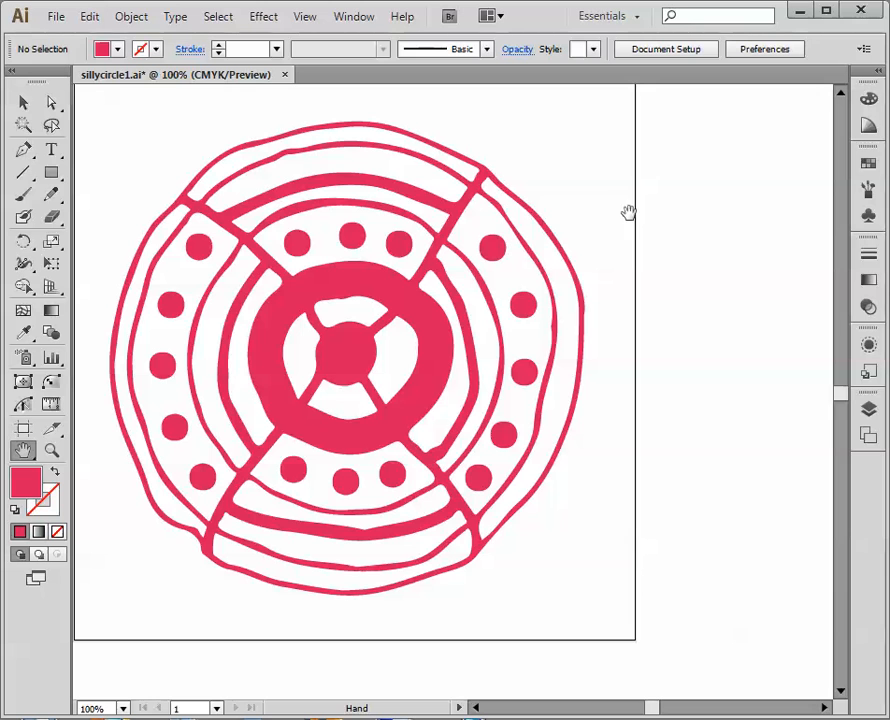
mouse_move(845, 443)
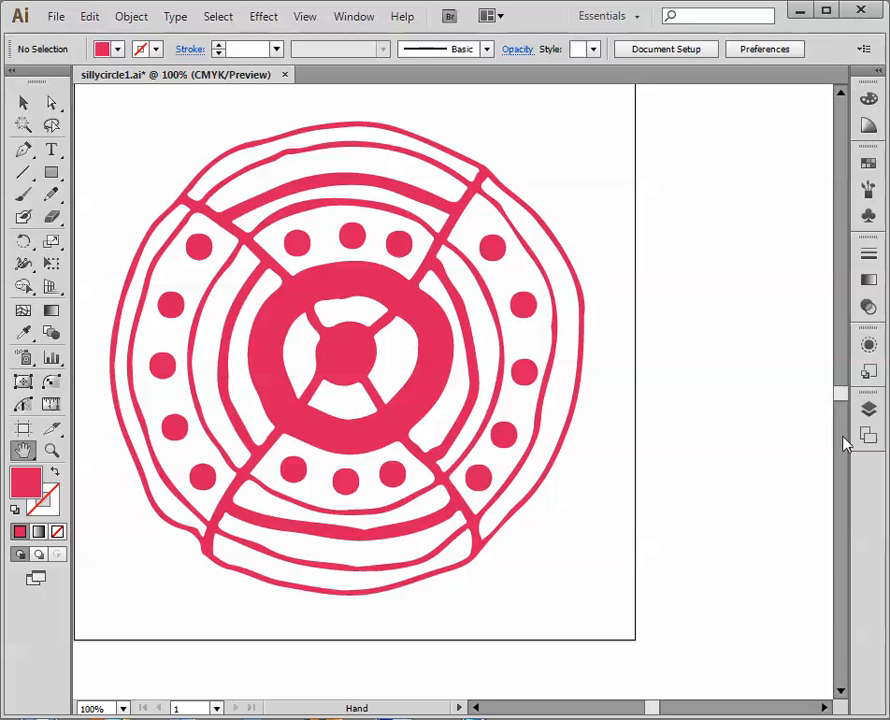
left_click(868, 408)
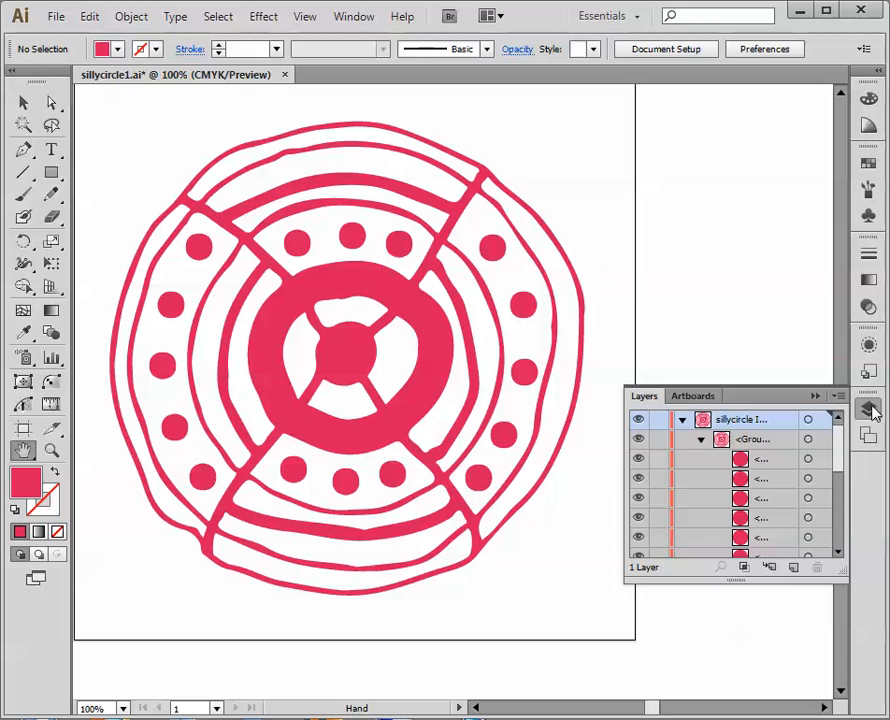
left_click(869, 408)
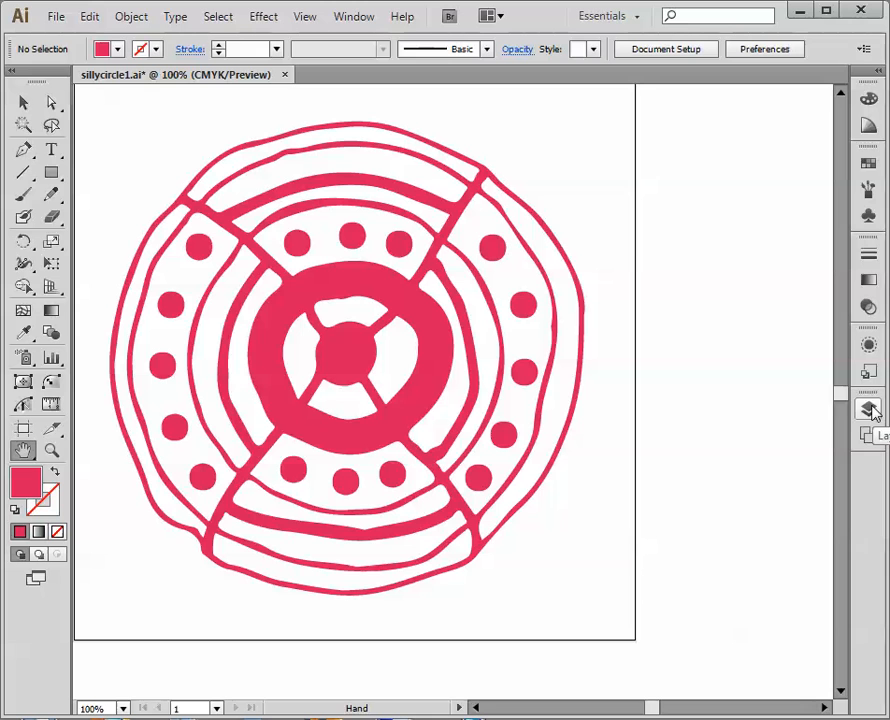
mouse_move(867, 165)
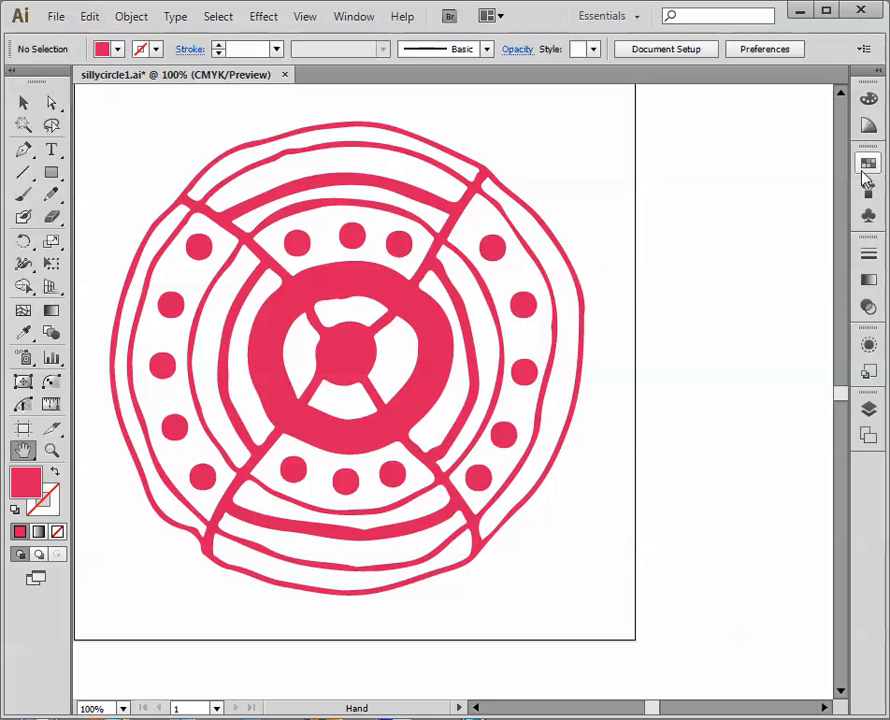
Step: Select the doodle group and try teal, red and yellow swatches before settling on green
left_click(867, 163)
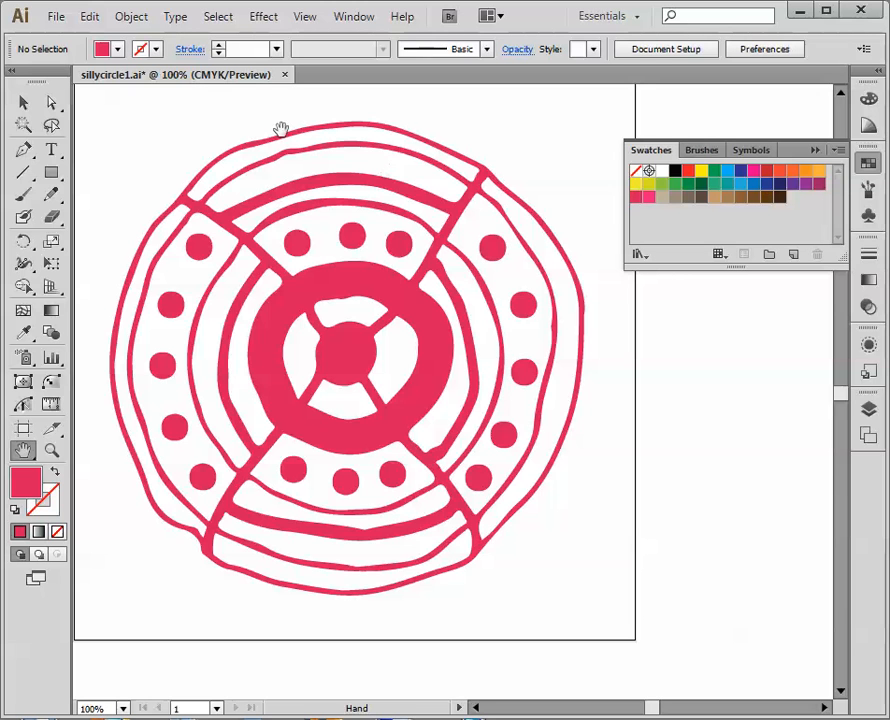
left_click(23, 103)
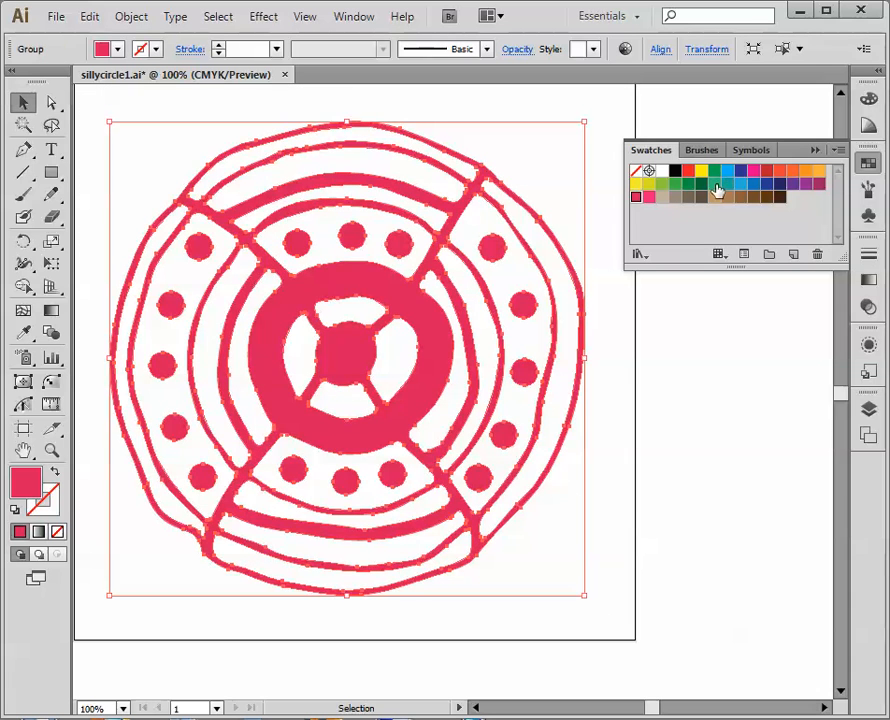
left_click(715, 183)
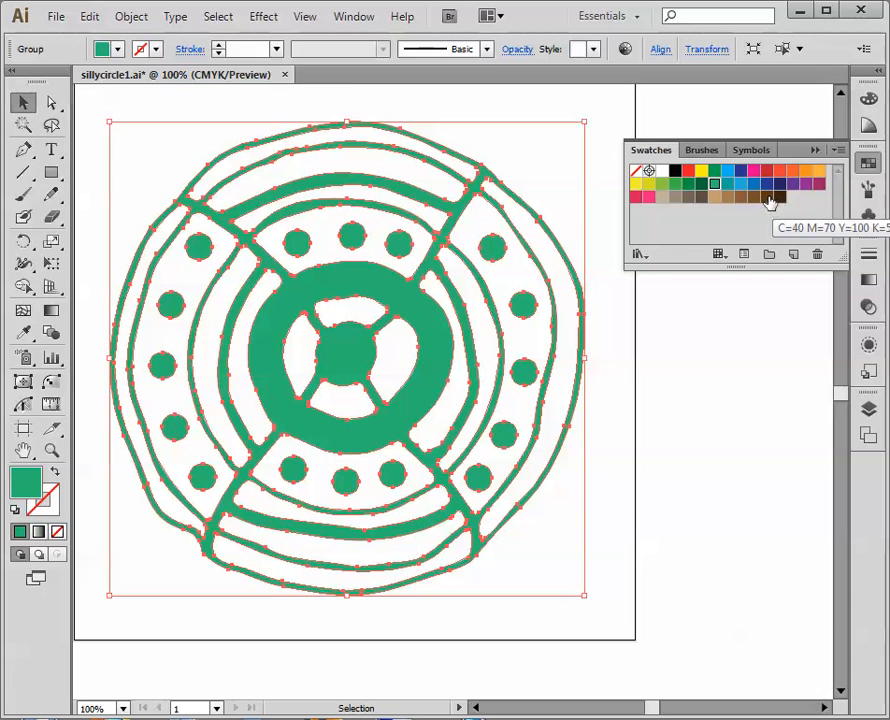
left_click(744, 170)
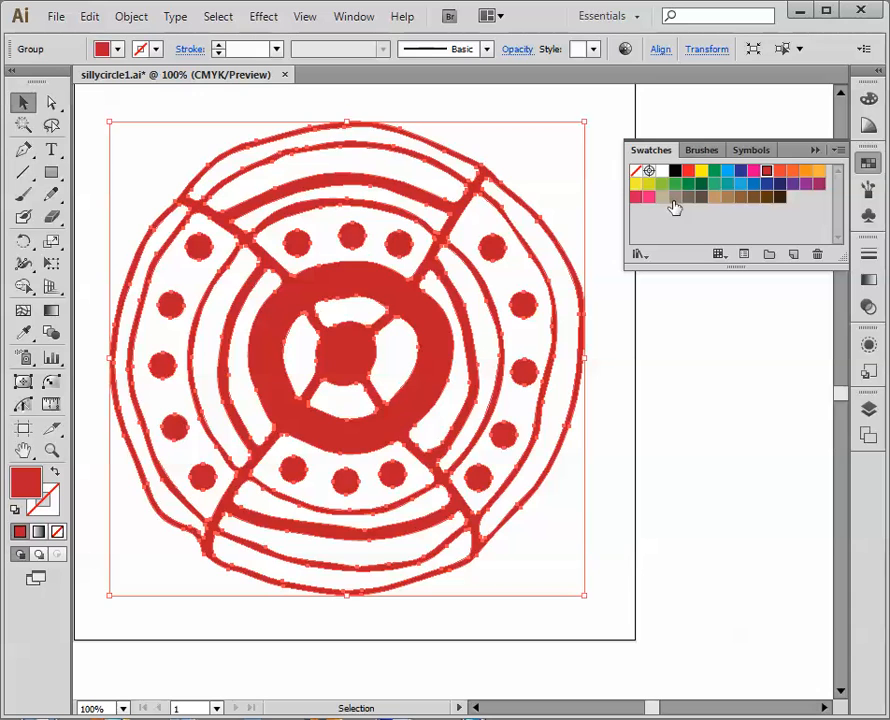
left_click(701, 170)
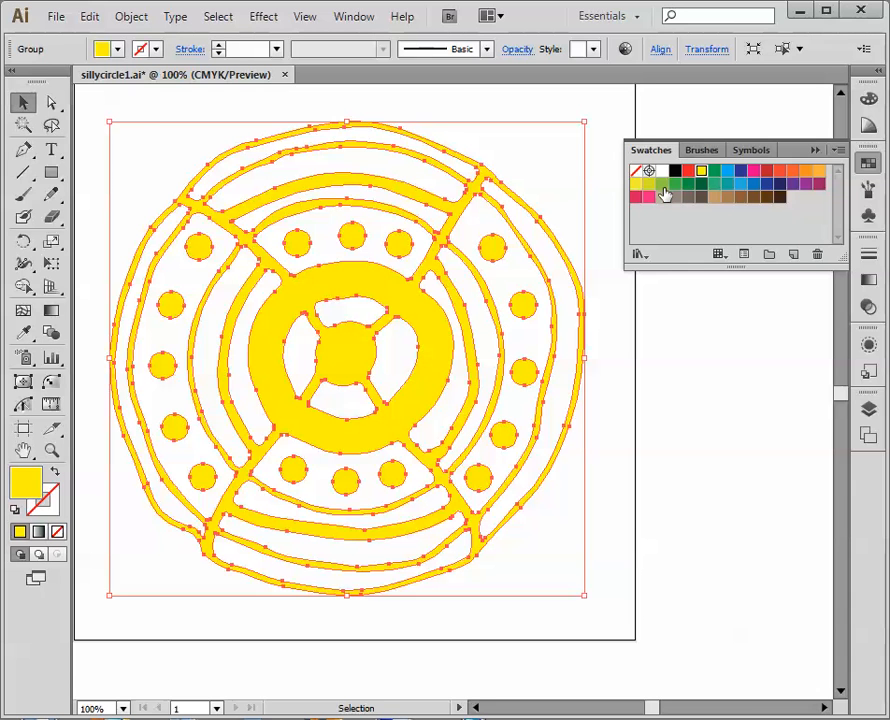
left_click(673, 182)
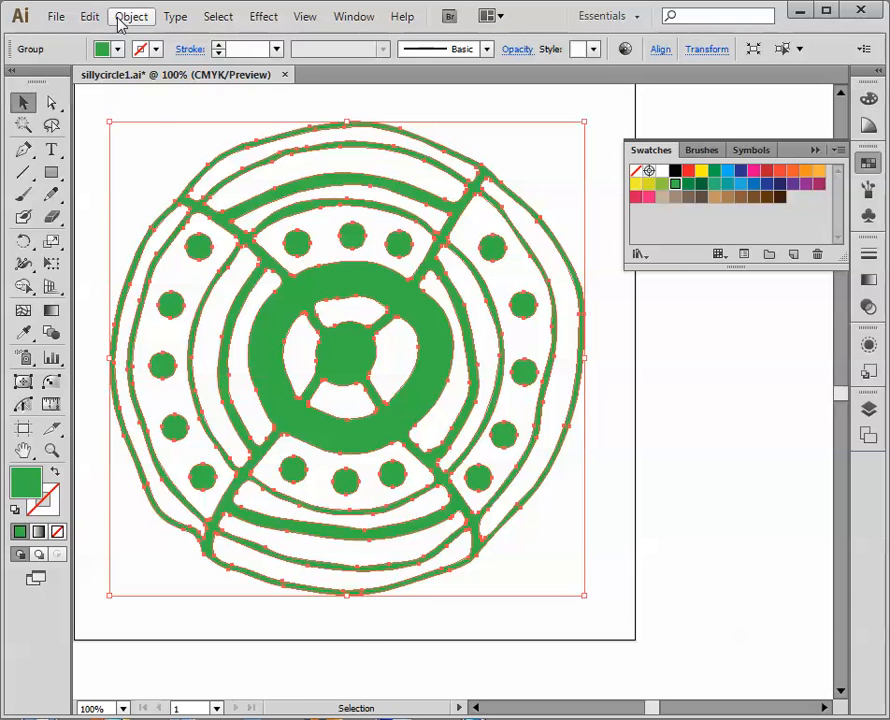
Step: Ungroup the green doodle via Object > Ungroup and list its separate paths in Layers
left_click(131, 16)
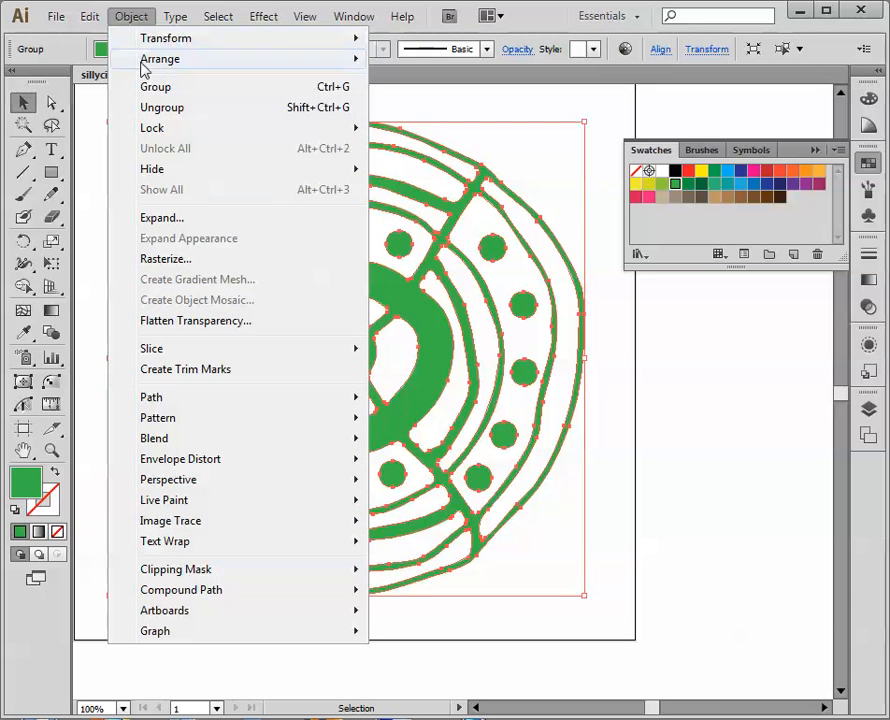
mouse_move(162, 107)
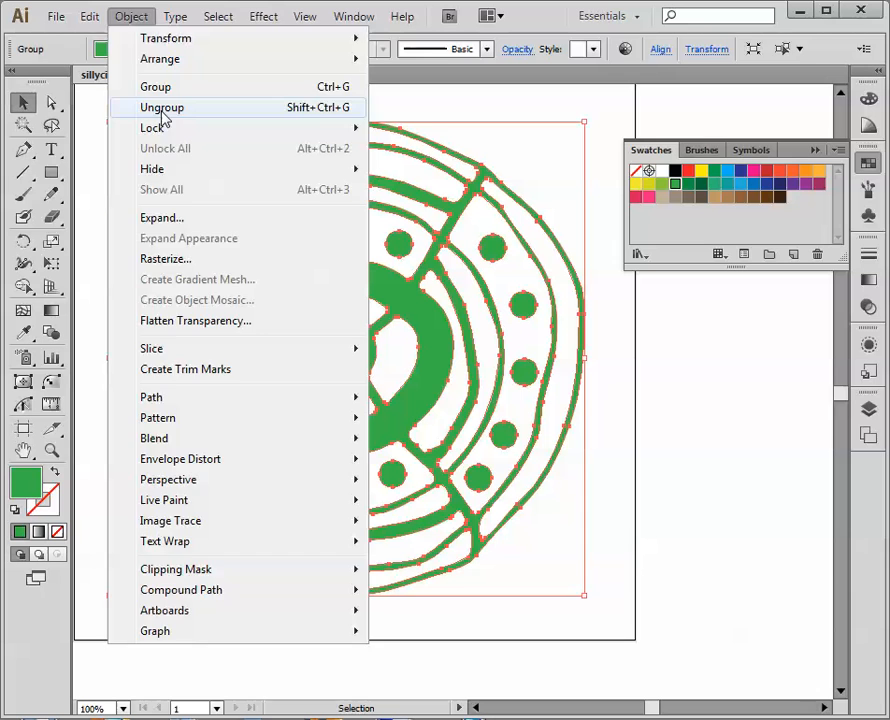
left_click(161, 107)
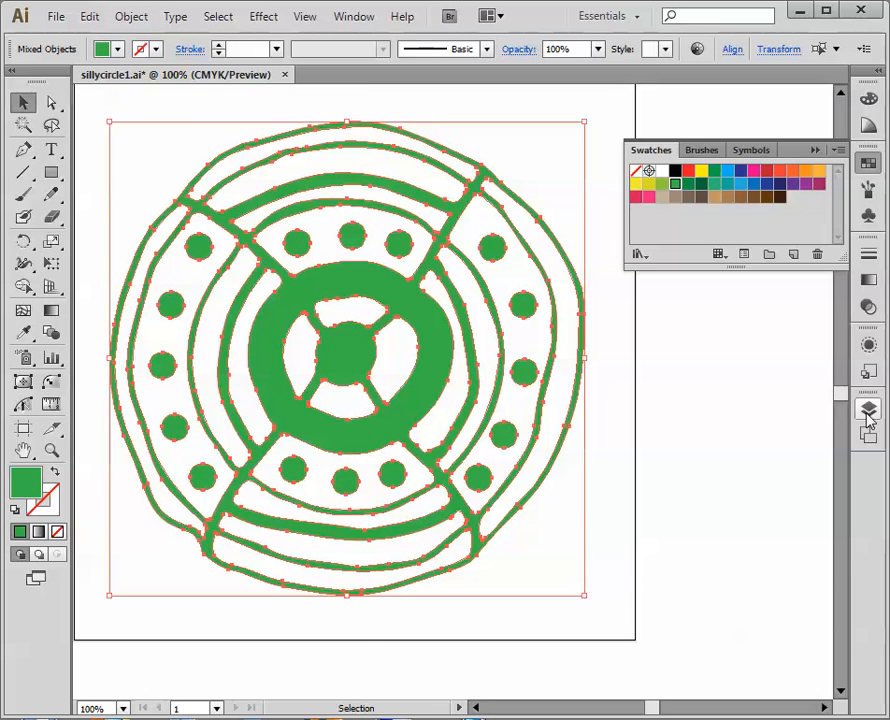
left_click(867, 412)
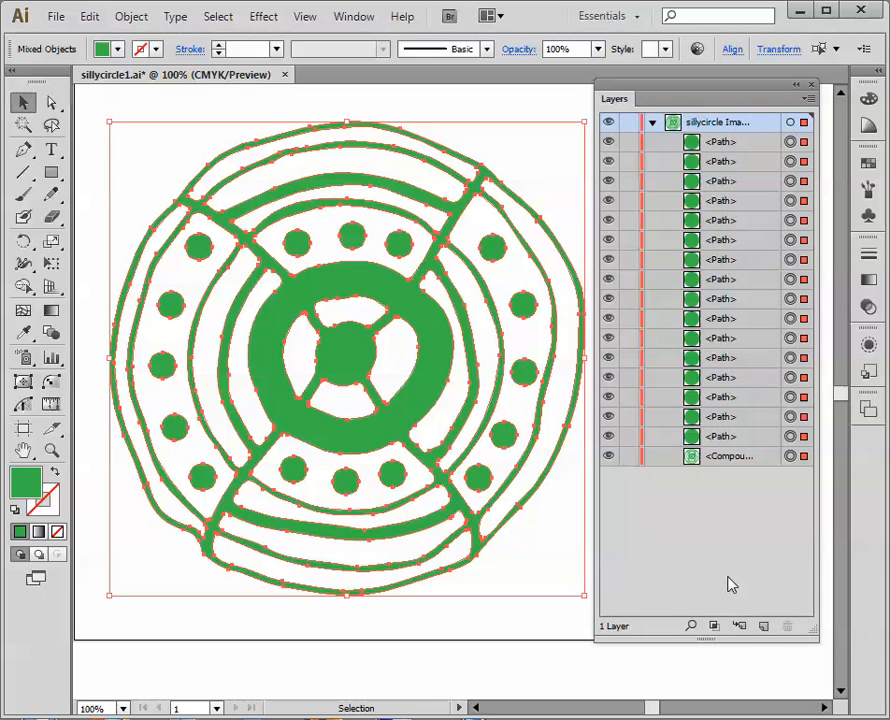
Step: Colour the top and bottom dots pink and fill the compound outline orange
left_click(728, 456)
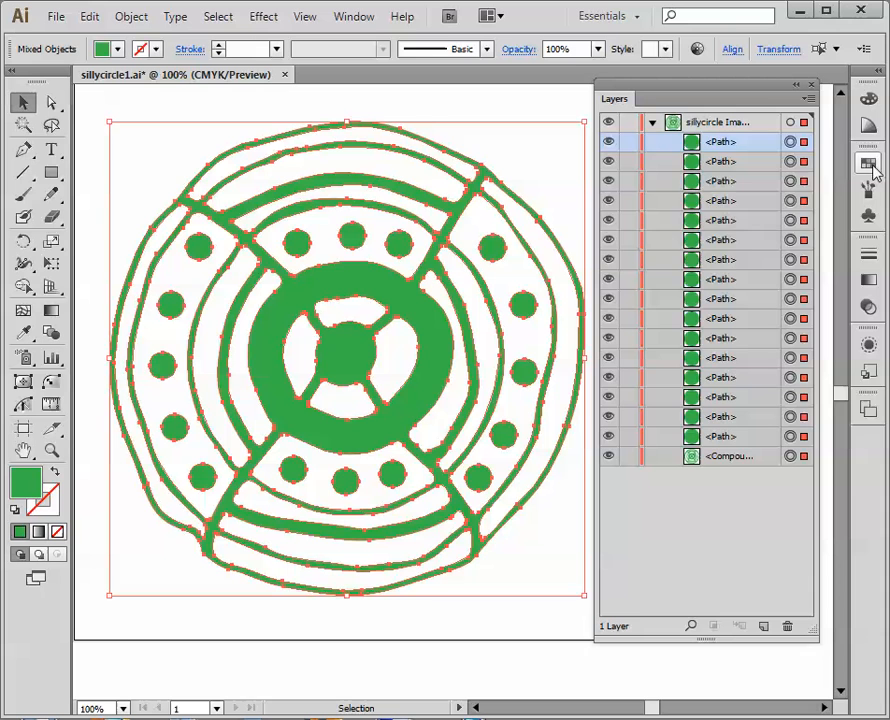
left_click(870, 168)
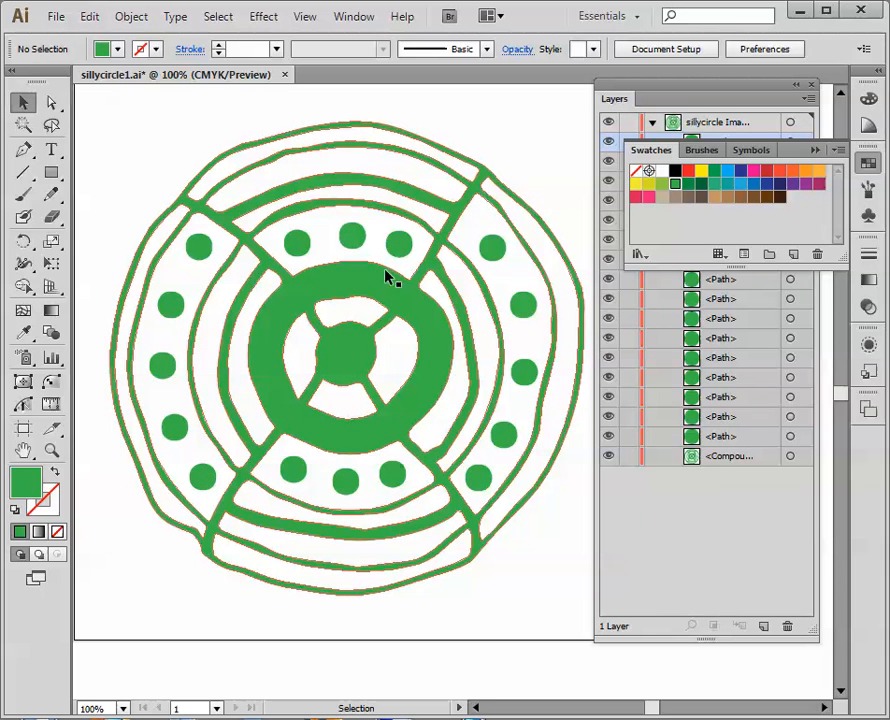
left_click(352, 237)
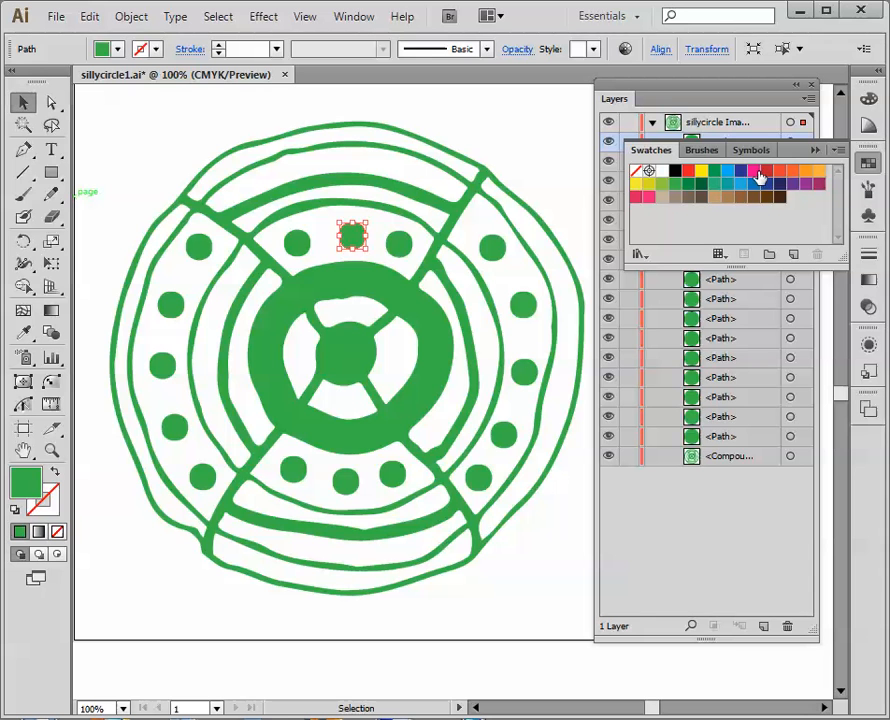
left_click(760, 178)
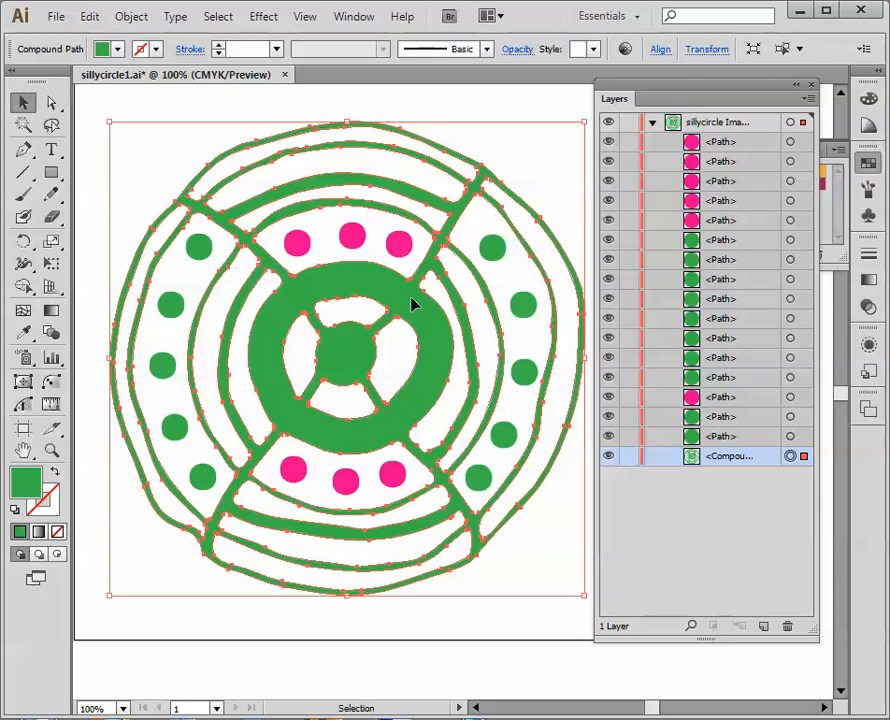
mouse_move(643, 220)
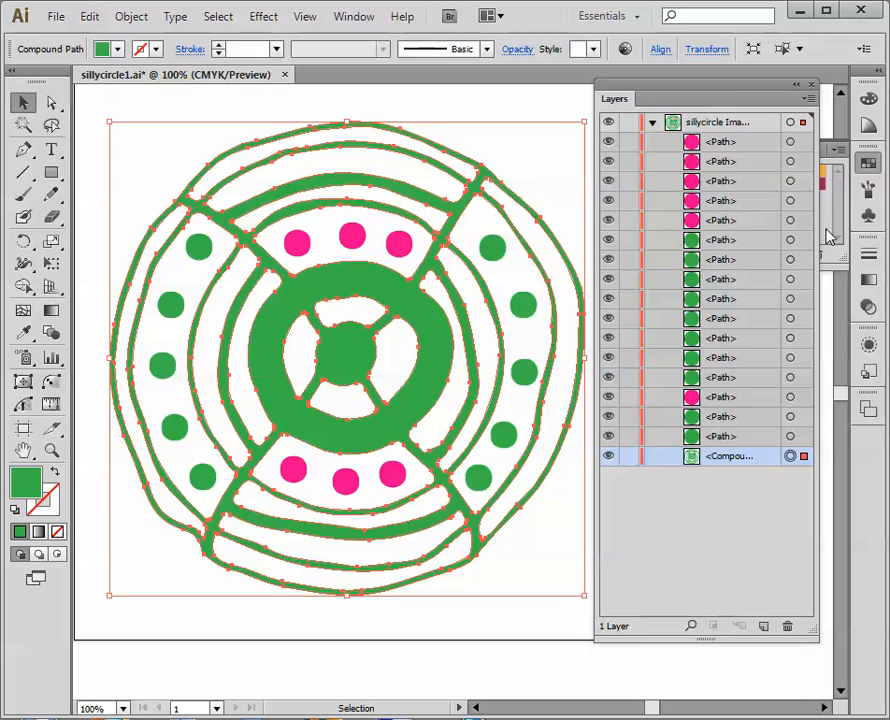
left_click(819, 170)
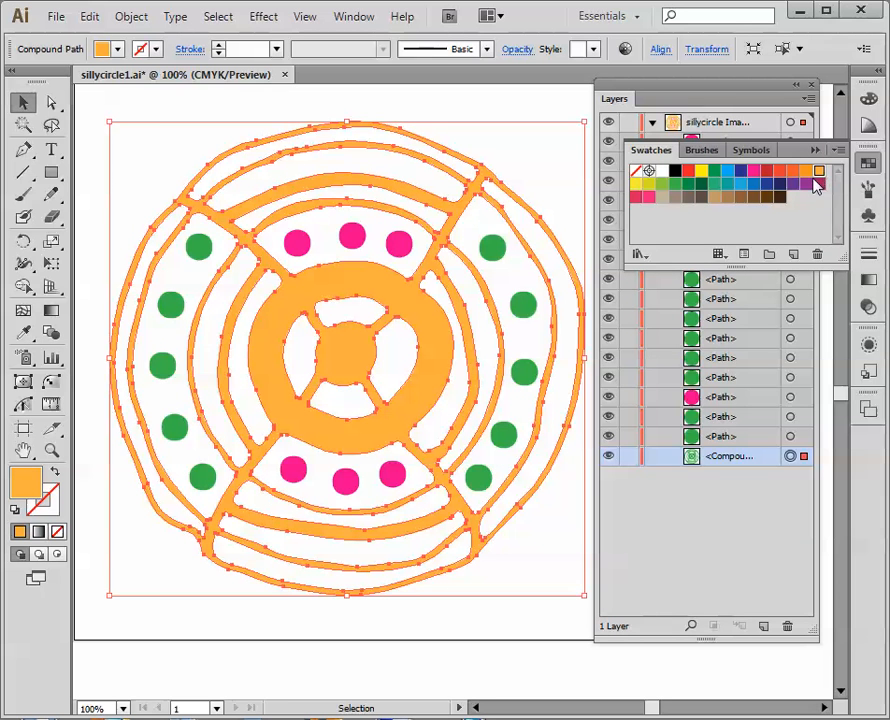